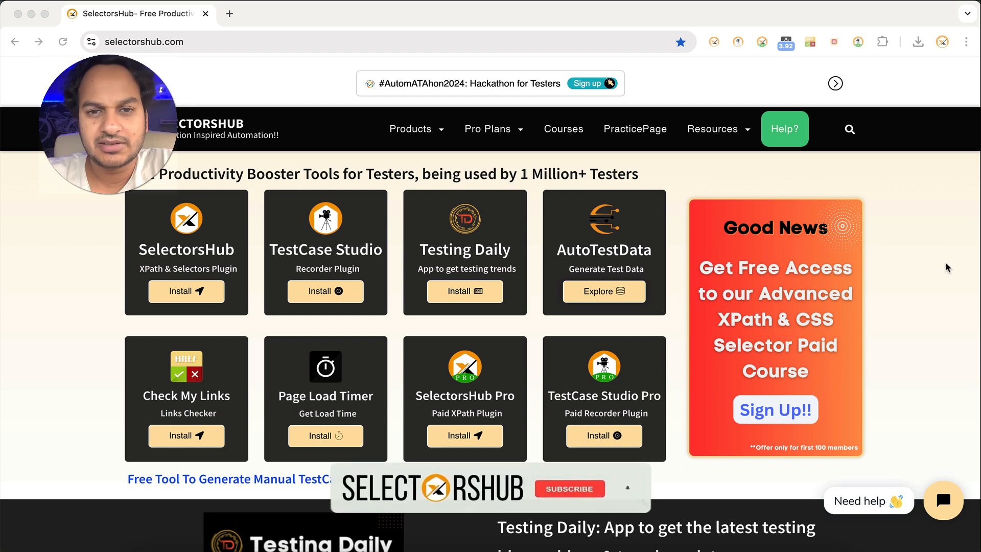
Step: Open redbus.in in a new tab and open its travel date calendar
{"action": "left_click", "coordinate": [568, 488]}
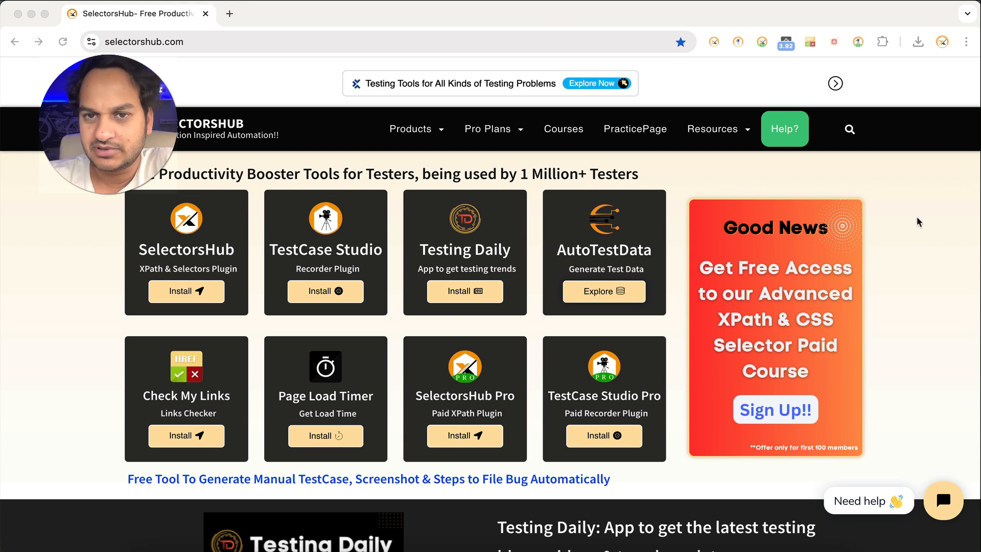
{"action": "left_click", "coordinate": [229, 14]}
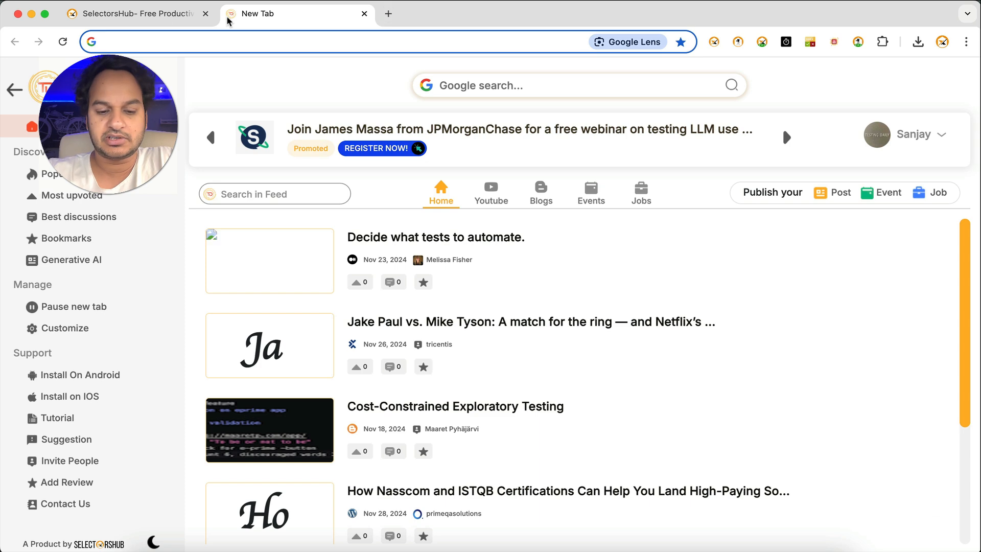
{"action": "mouse_move", "coordinate": [281, 14]}
{"action": "type", "text": "redbus.in"}
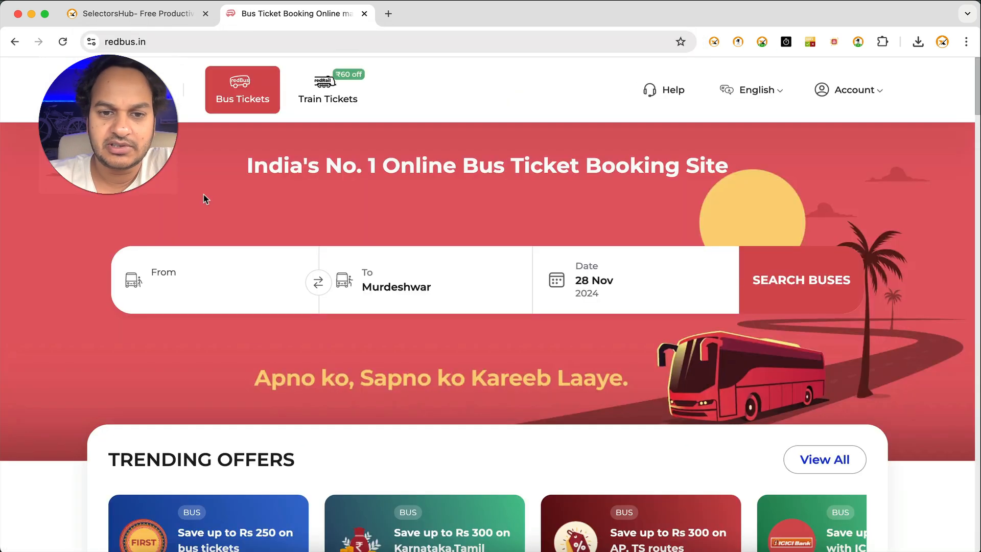
{"action": "scroll", "scroll_direction": "down", "scroll_amount": 3}
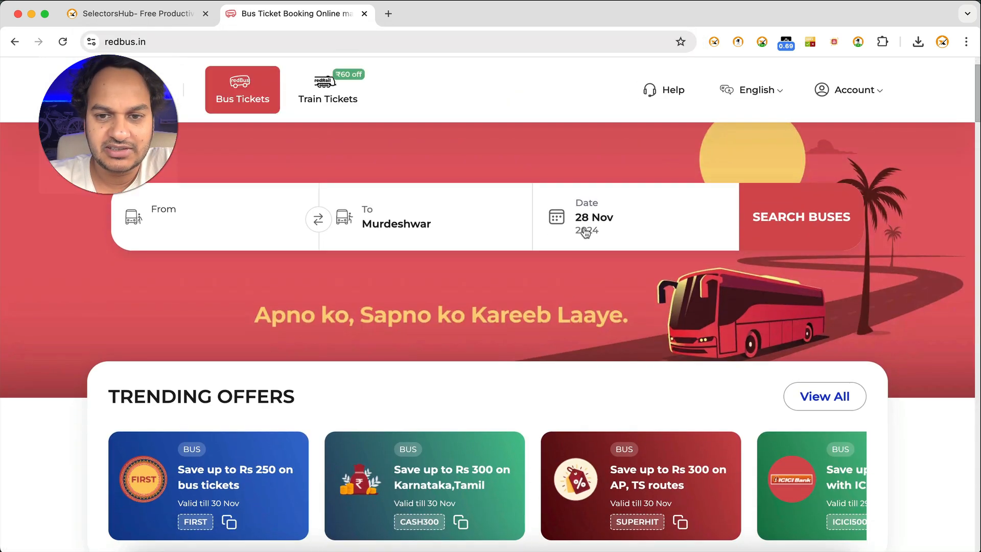
{"action": "left_click", "coordinate": [593, 217]}
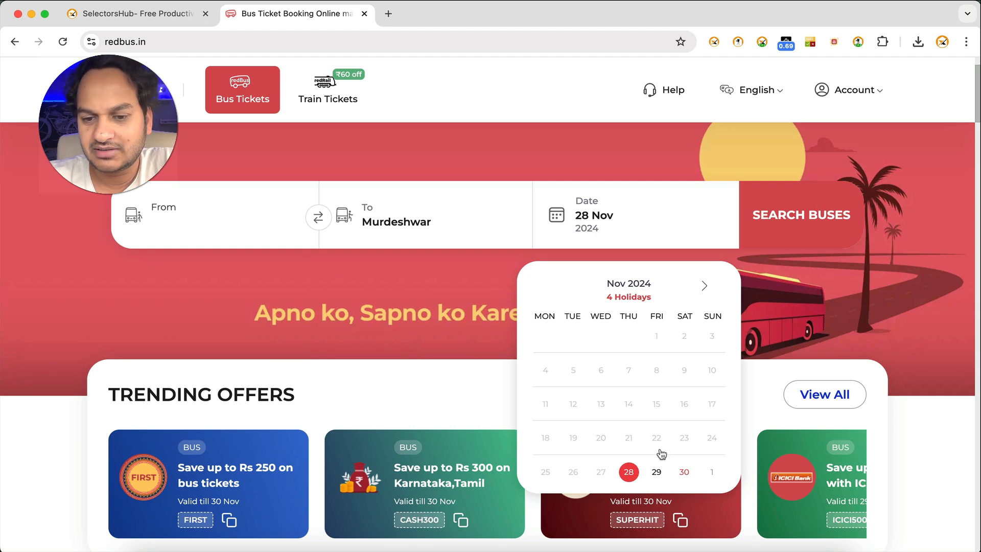
{"action": "mouse_move", "coordinate": [655, 384]}
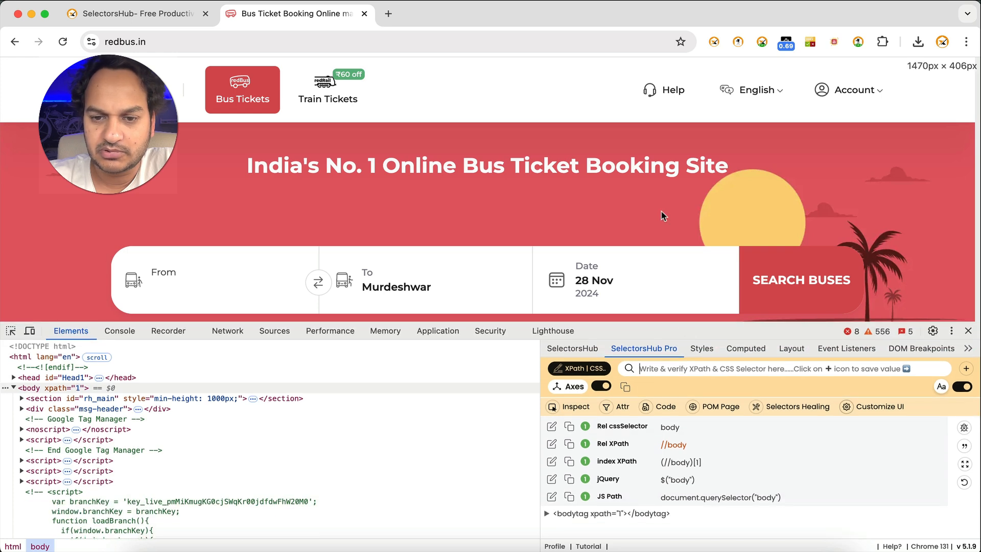
Step: Enlarge the DevTools panel and try turning on the SelectorsHub debugger
{"action": "left_click_drag", "start_coordinate": [675, 330], "coordinate": [675, 280]}
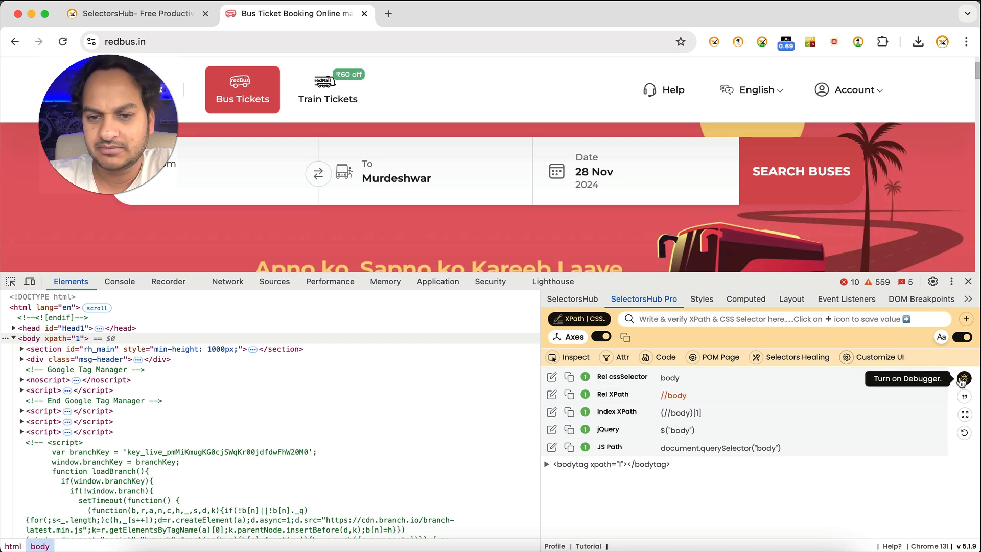
{"action": "left_click", "coordinate": [570, 298]}
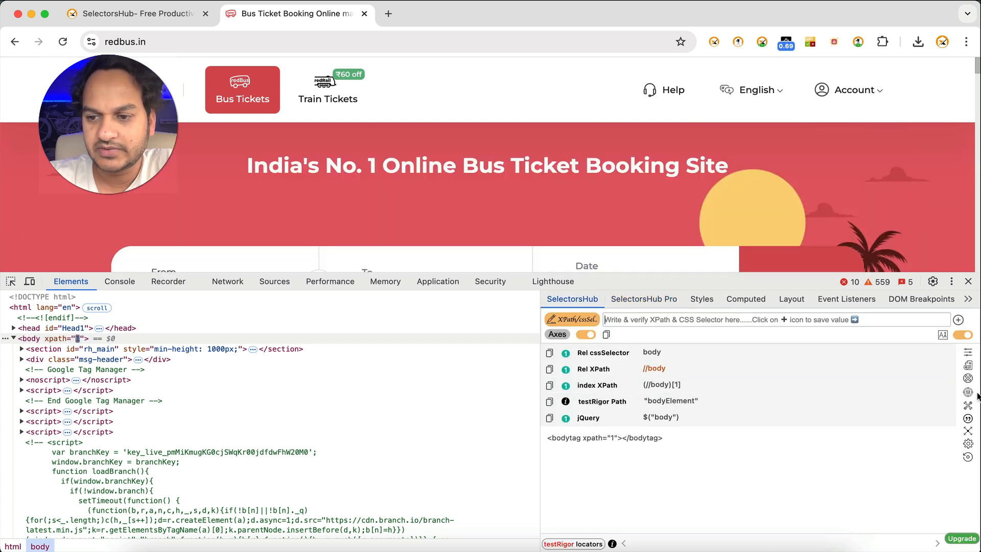
{"action": "mouse_move", "coordinate": [968, 398]}
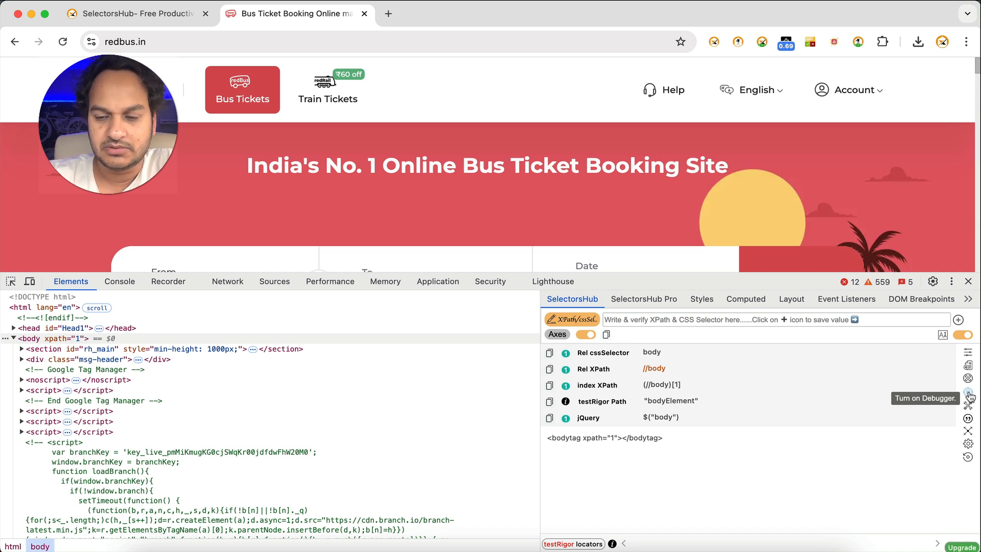
{"action": "mouse_move", "coordinate": [932, 284]}
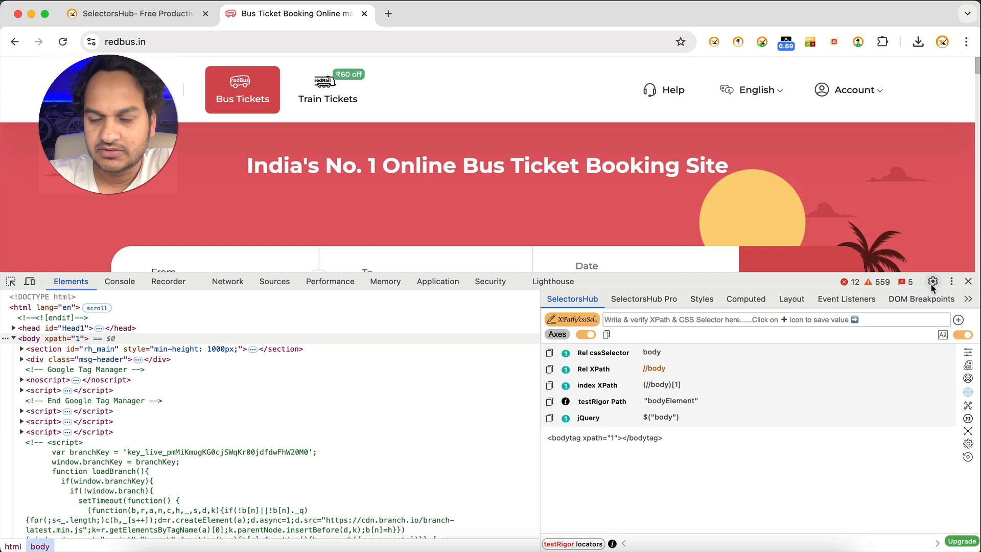
{"action": "mouse_move", "coordinate": [933, 280]}
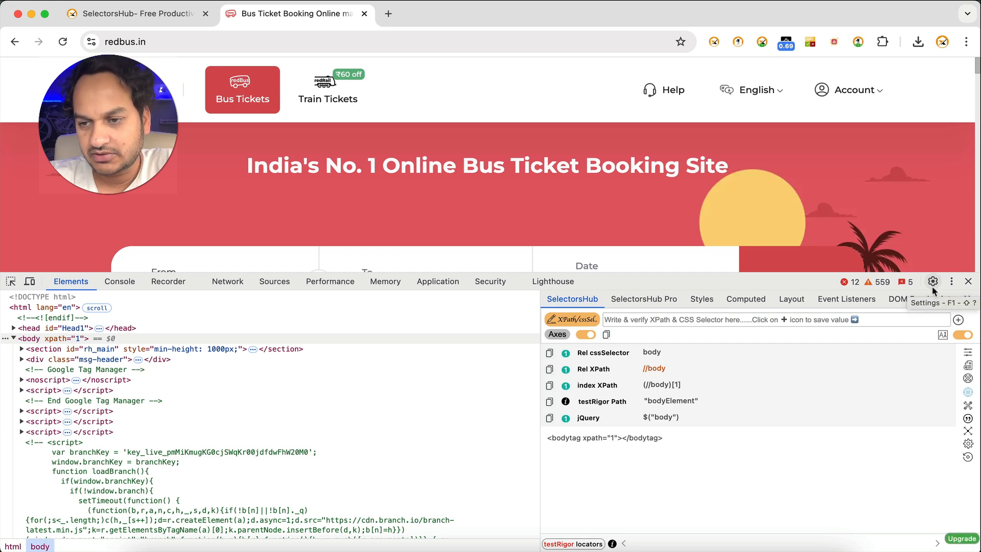
Step: Uncheck 'Content scripts injected by extensions' in the DevTools Ignore list settings
{"action": "left_click", "coordinate": [931, 281]}
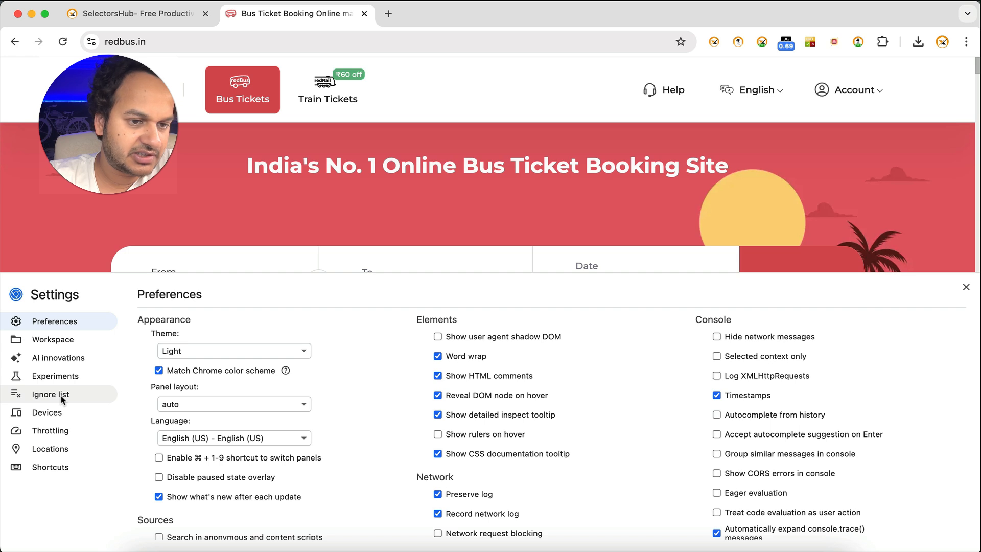
{"action": "left_click", "coordinate": [51, 393]}
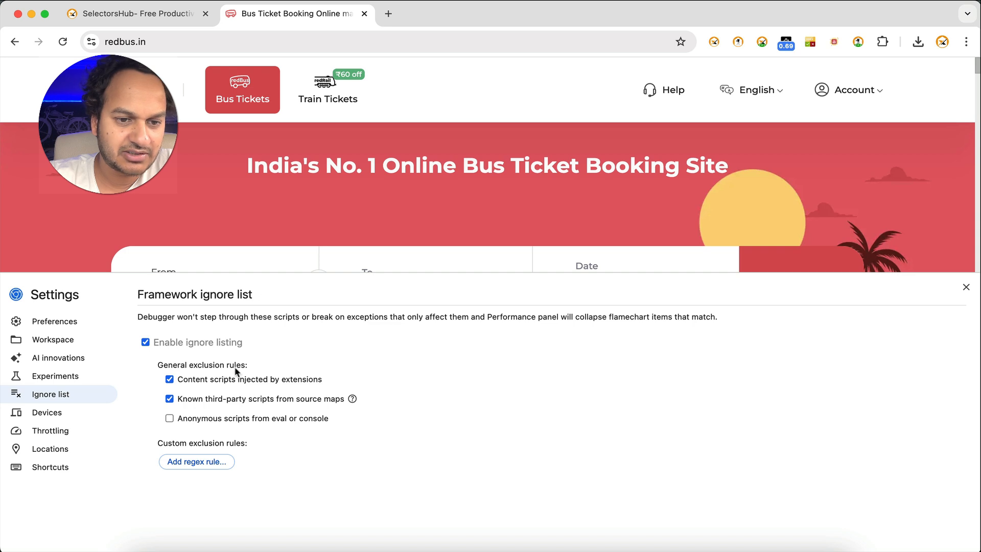
{"action": "left_click", "coordinate": [169, 379]}
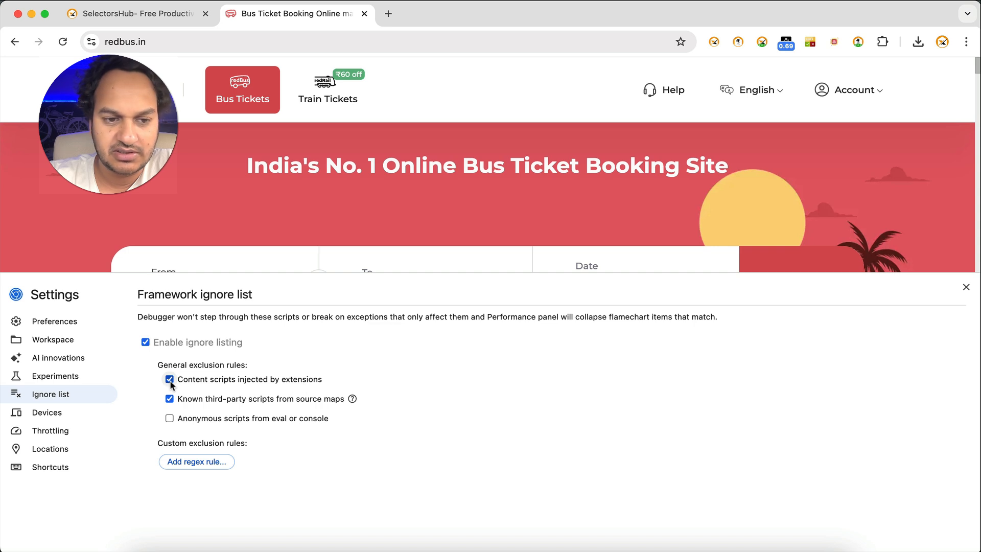
{"action": "left_click", "coordinate": [169, 379]}
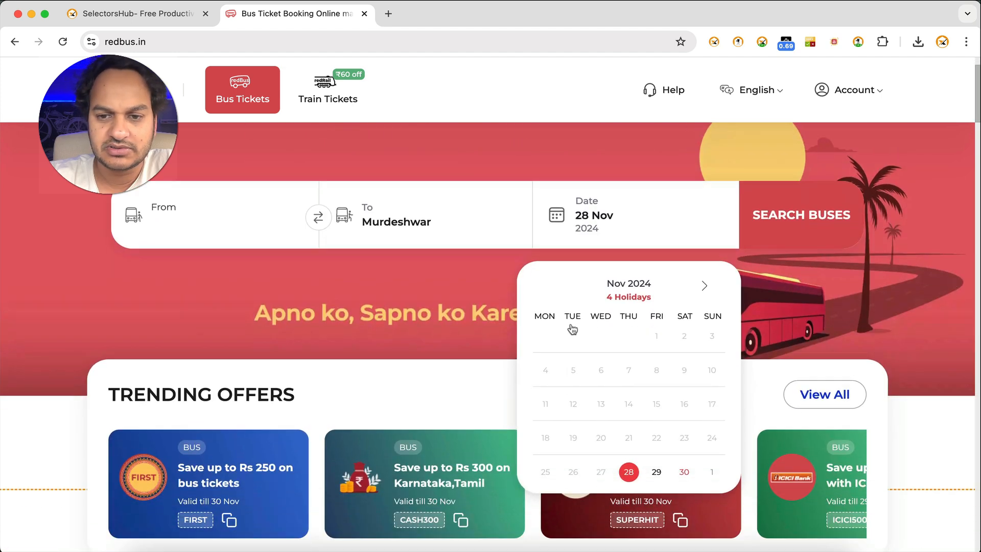
Step: Inspect a redbus page element and view its SelectorsHub Pro selectors
{"action": "right_click", "coordinate": [468, 305]}
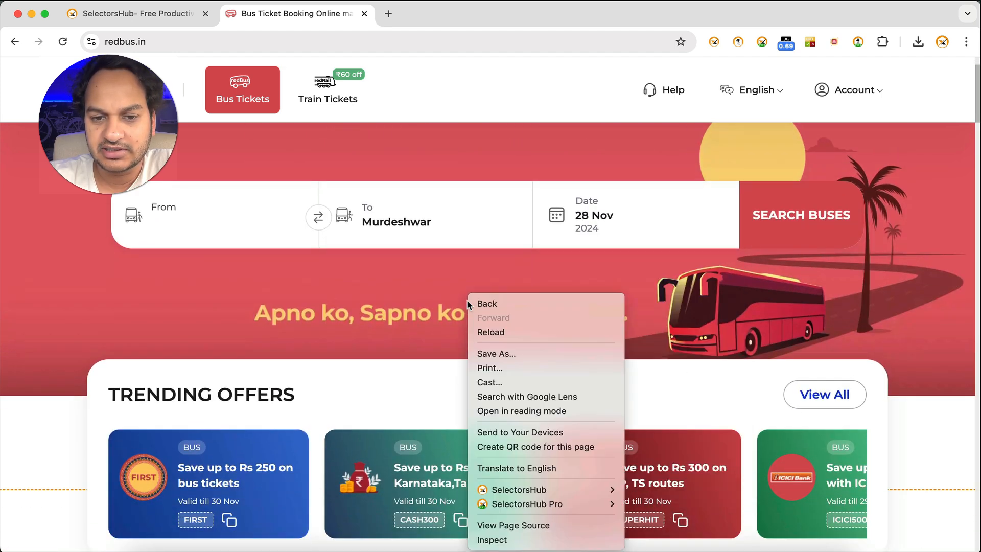
{"action": "left_click", "coordinate": [491, 539]}
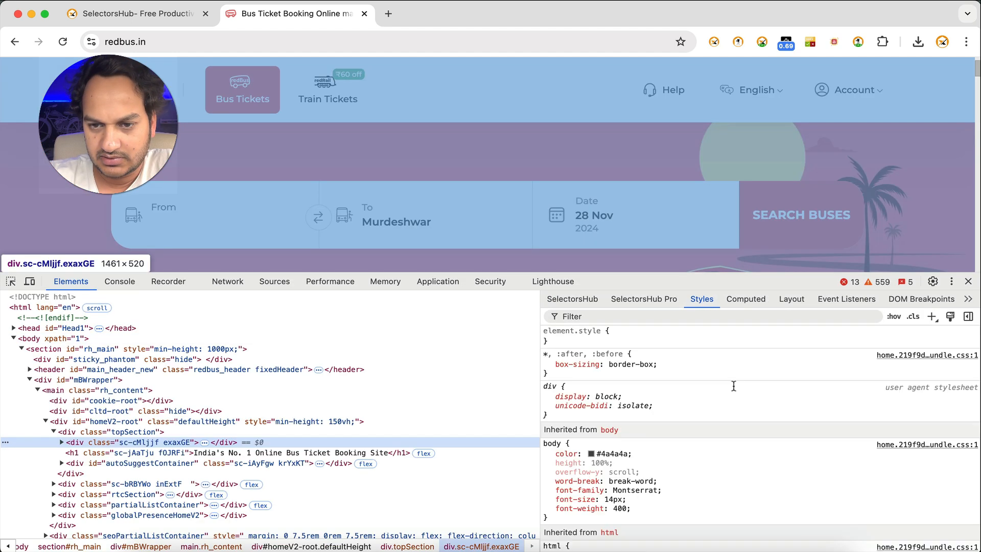
{"action": "left_click", "coordinate": [643, 298]}
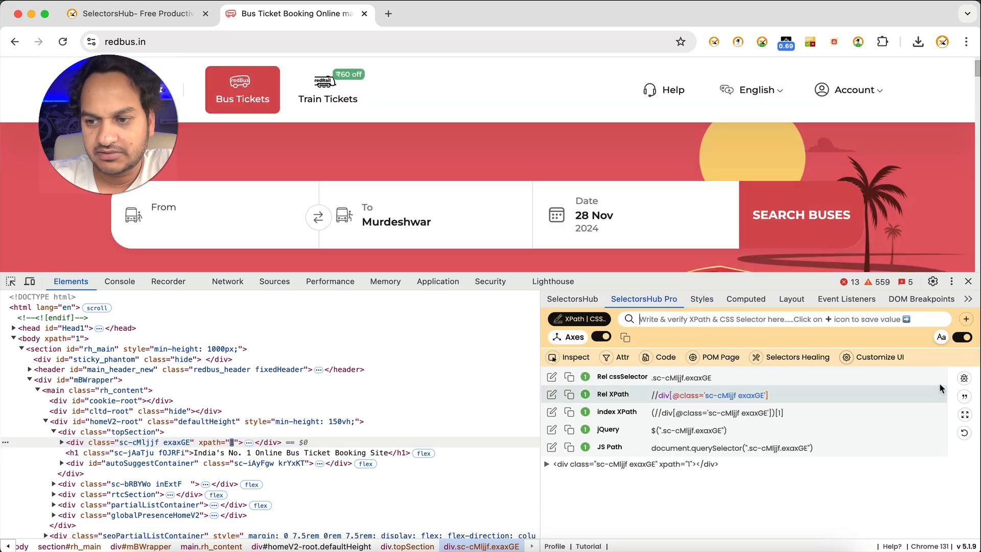
{"action": "mouse_move", "coordinate": [965, 379]}
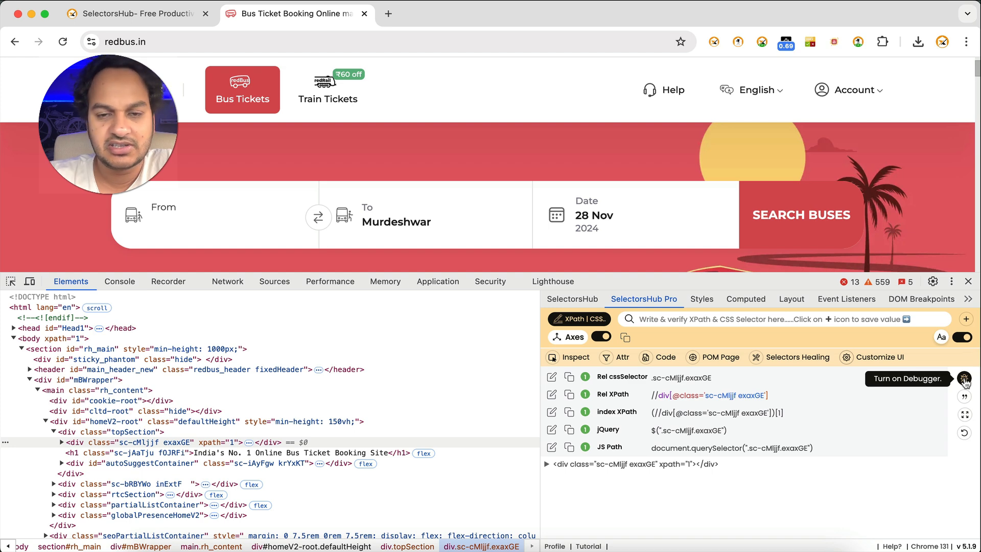
Step: Trigger the SelectorsHub debugger pause, return to Elements, and resume the page
{"action": "left_click", "coordinate": [965, 378]}
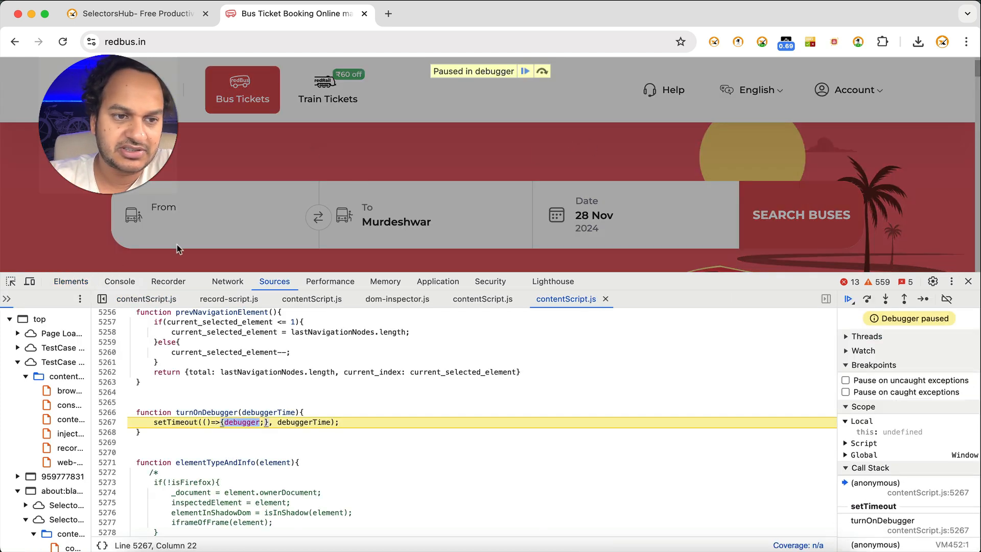
{"action": "left_click", "coordinate": [70, 281]}
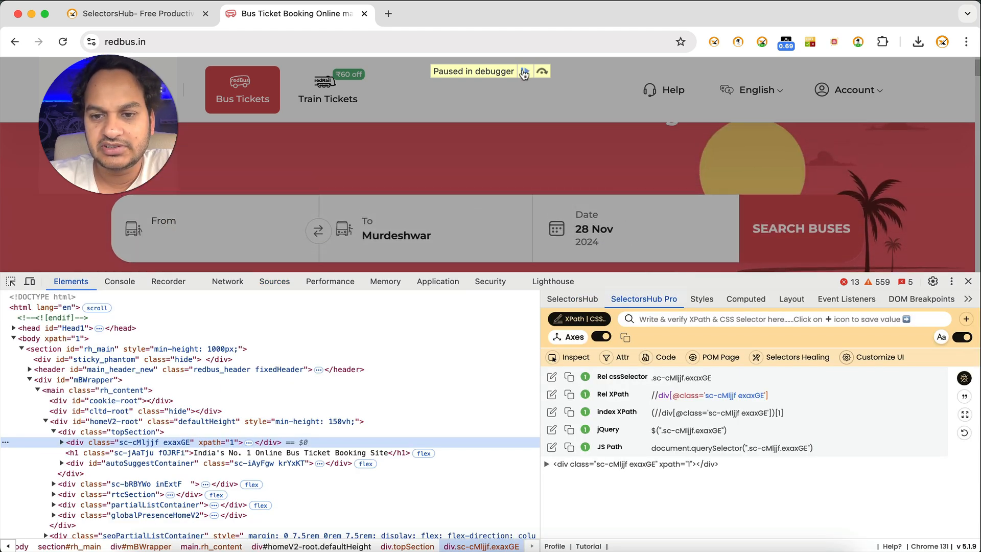
{"action": "left_click", "coordinate": [523, 70]}
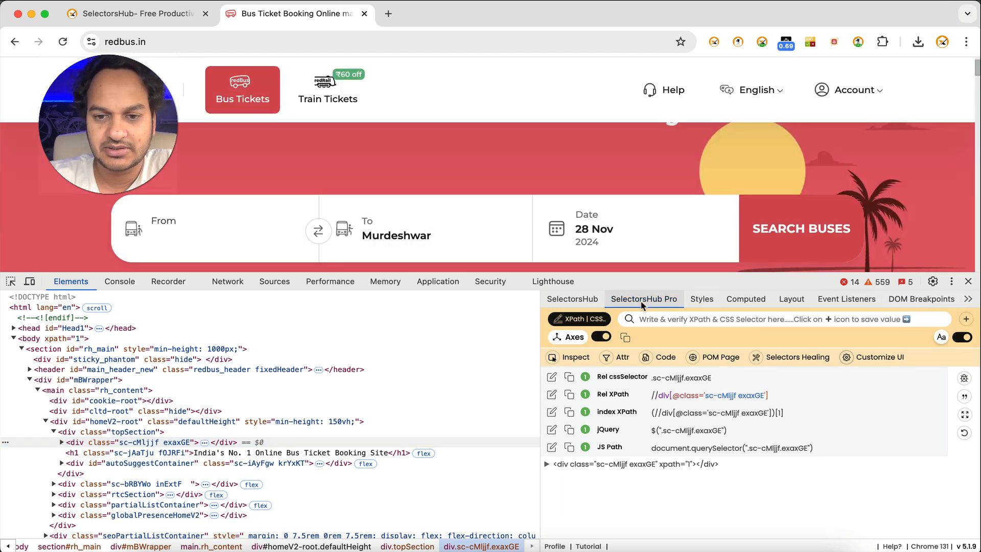
Step: Freeze redbus.in with the date calendar open and inspect the day 29 element
{"action": "left_click", "coordinate": [571, 298]}
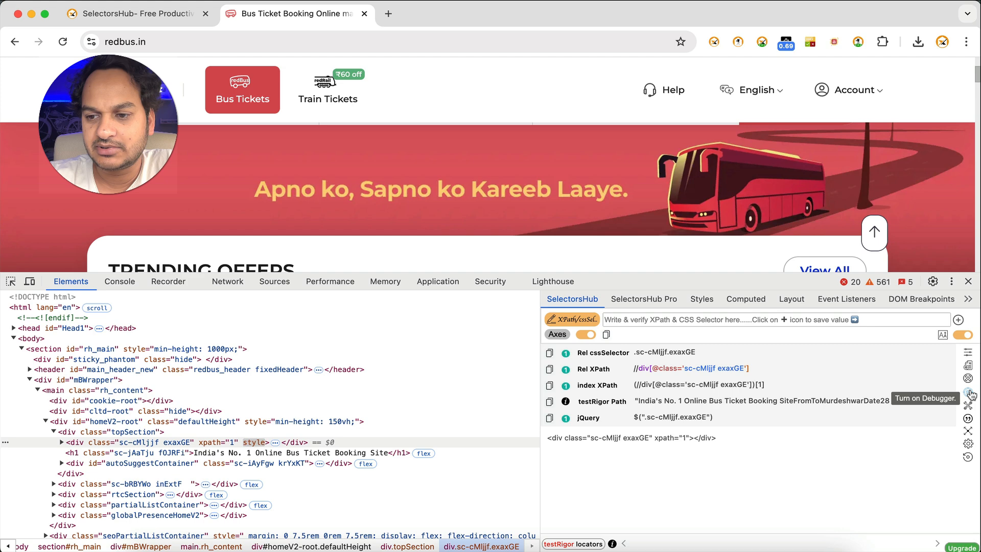
{"action": "scroll", "scroll_direction": "down", "scroll_amount": 3}
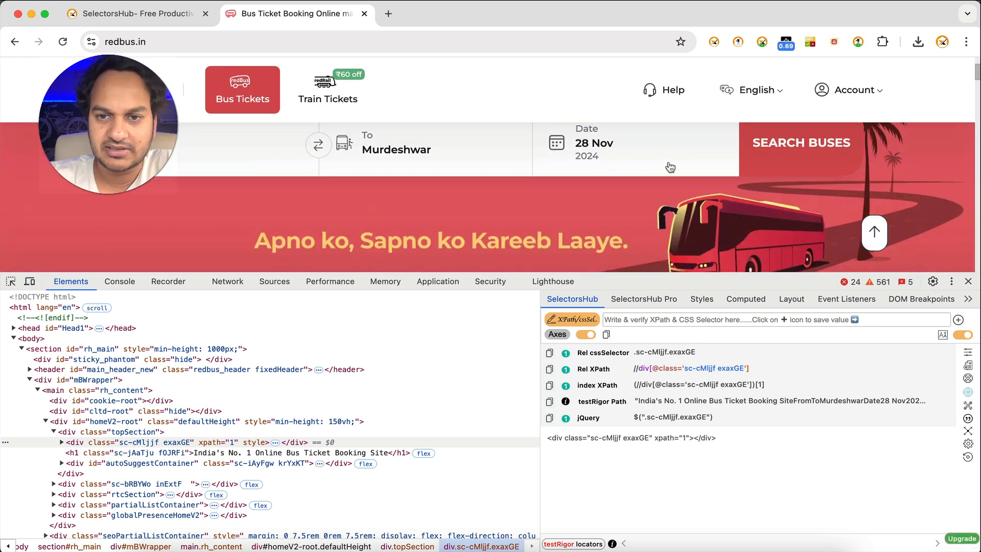
{"action": "left_click", "coordinate": [273, 280]}
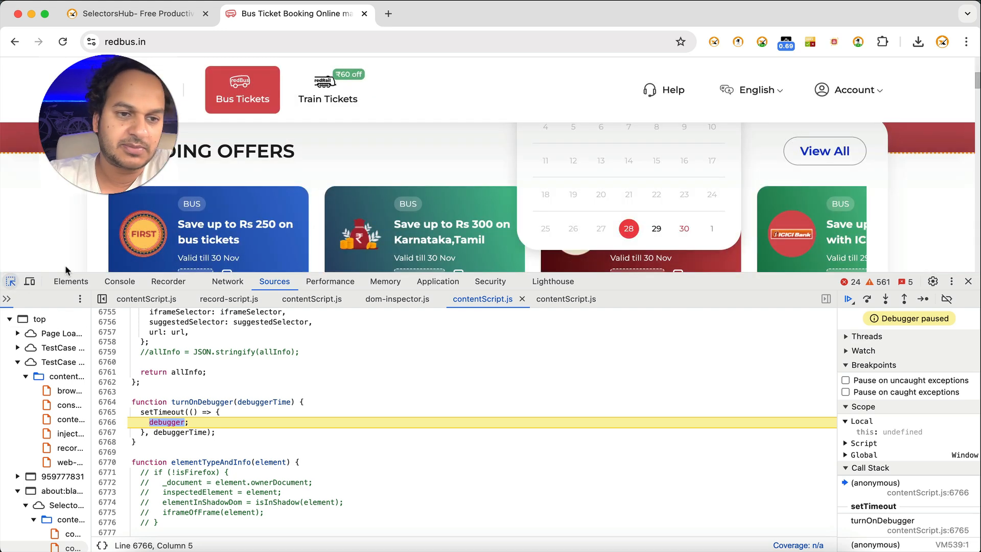
{"action": "left_click", "coordinate": [70, 281]}
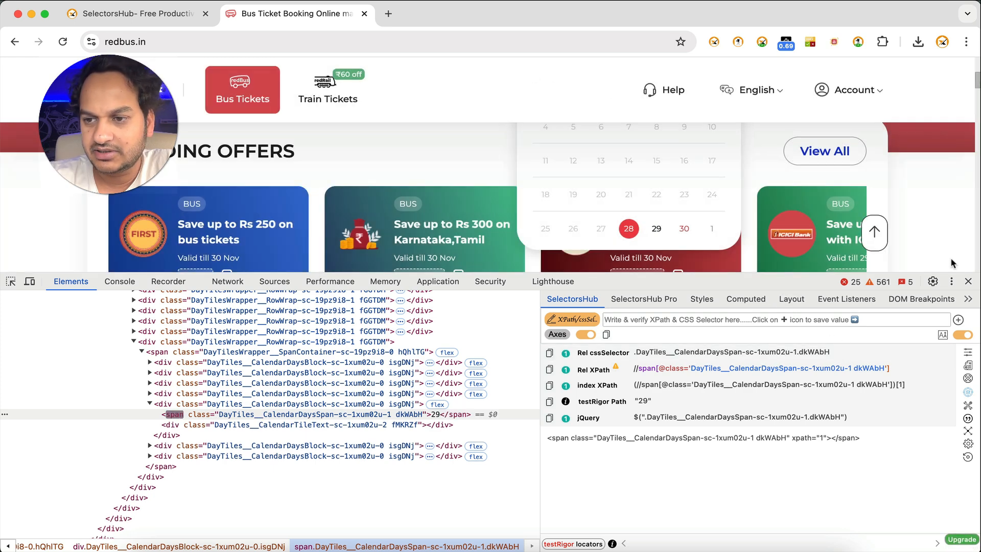
{"action": "left_click", "coordinate": [967, 281]}
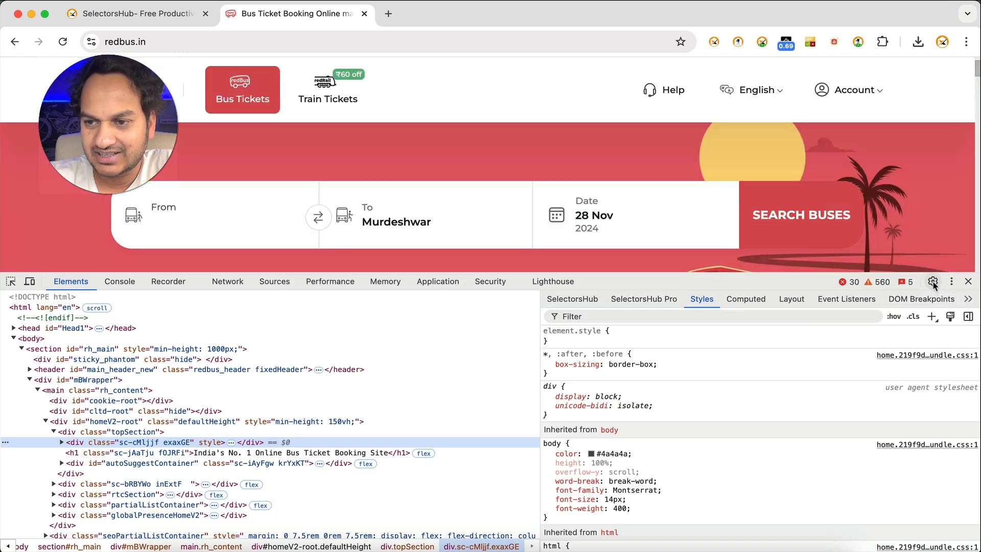
Step: Open the Ignore list page in DevTools settings
{"action": "left_click", "coordinate": [931, 281]}
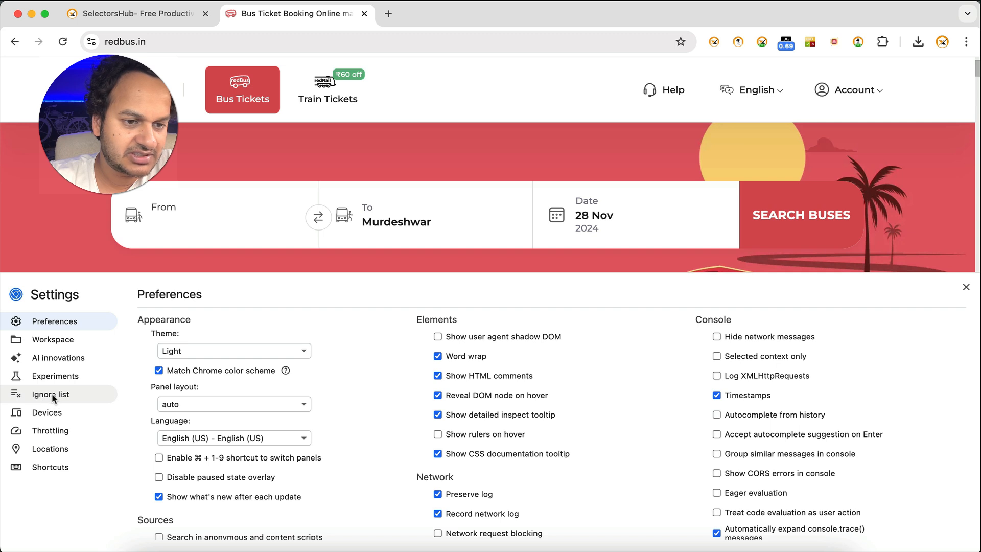
{"action": "left_click", "coordinate": [51, 394]}
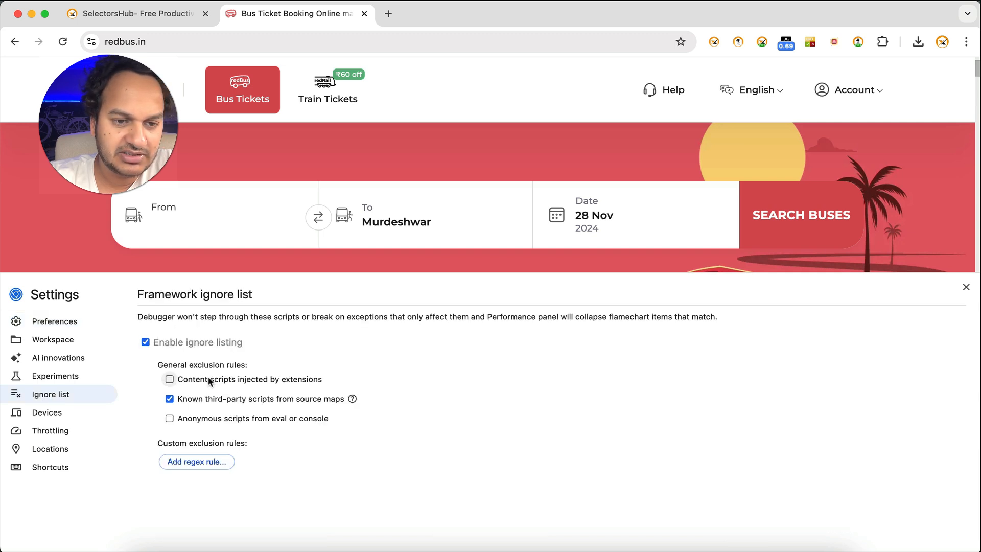
{"action": "mouse_move", "coordinate": [286, 385]}
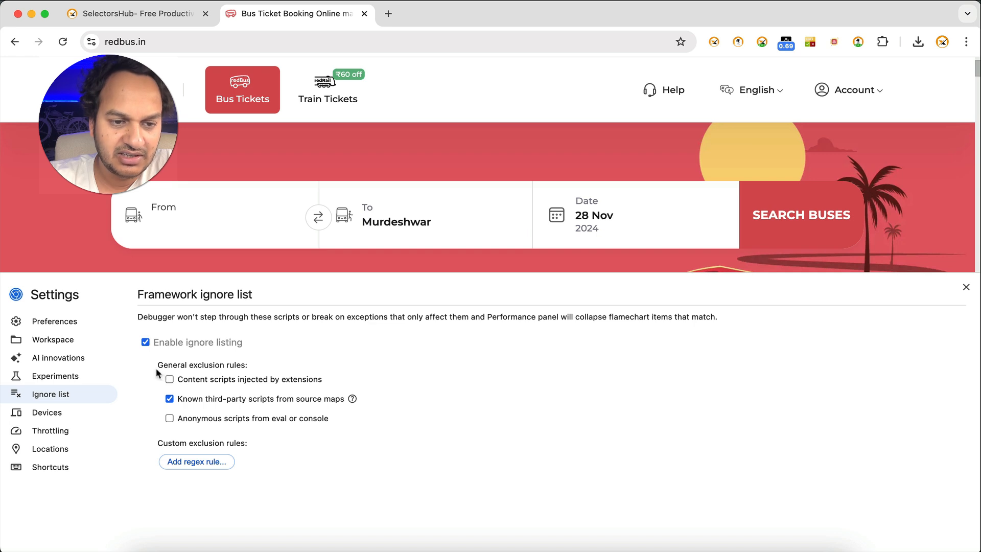
{"action": "mouse_move", "coordinate": [195, 384]}
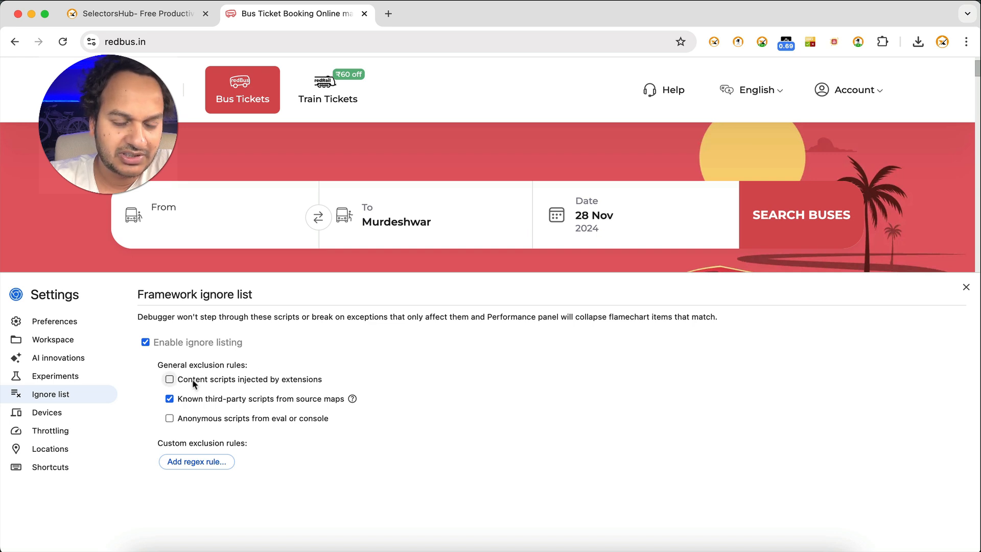
{"action": "mouse_move", "coordinate": [254, 384]}
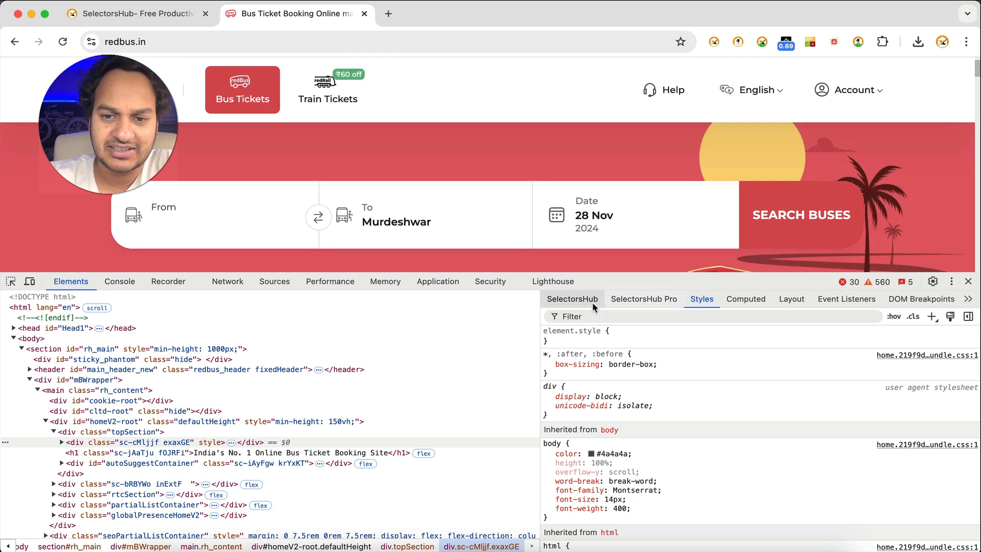
Step: View redbus.in body selectors in SelectorsHub Pro, then return to the SelectorsHub website tab
{"action": "left_click", "coordinate": [643, 298]}
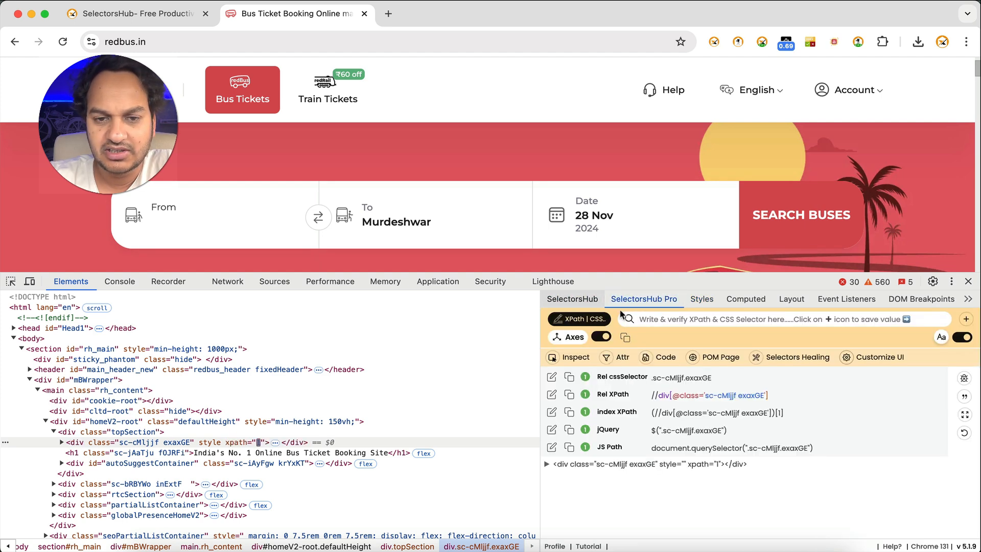
{"action": "mouse_move", "coordinate": [790, 97]}
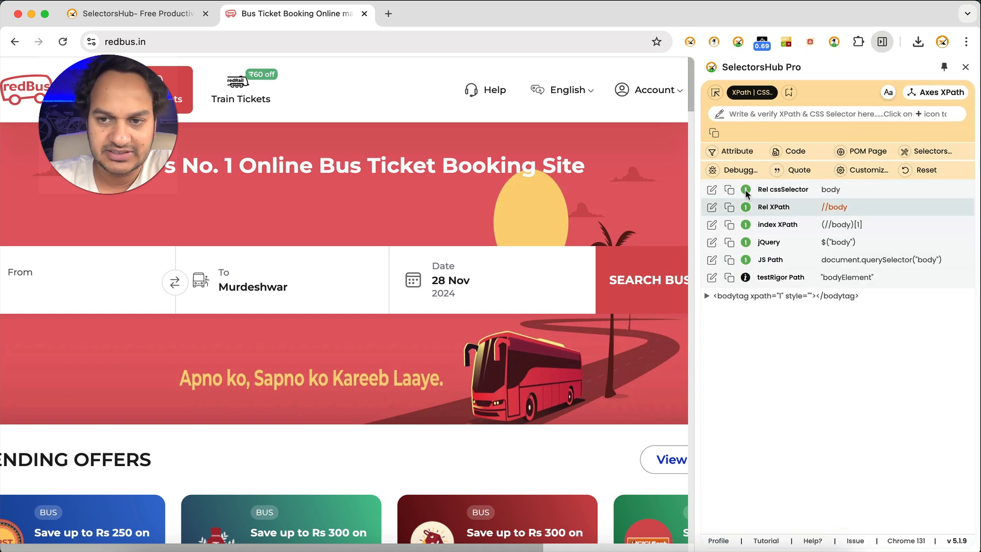
{"action": "mouse_move", "coordinate": [738, 169]}
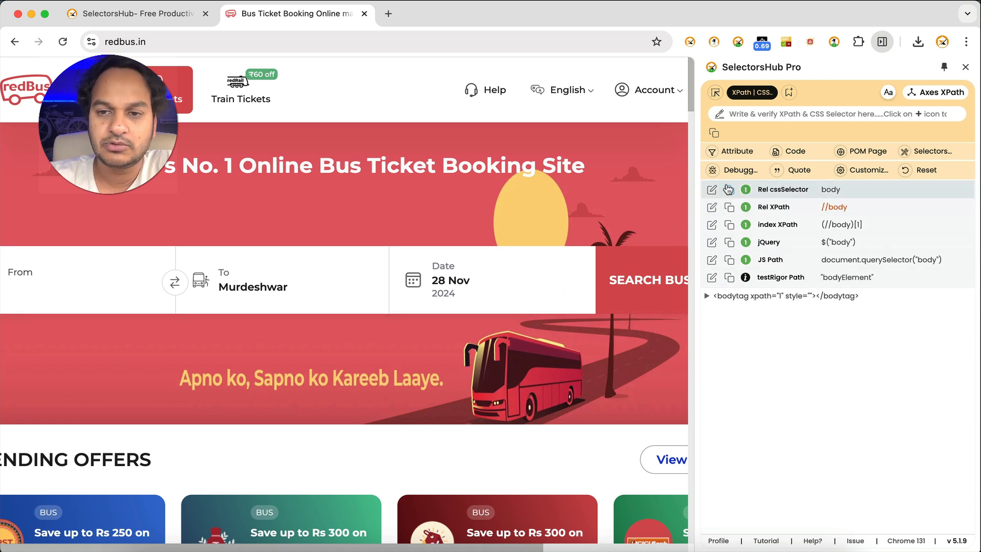
{"action": "mouse_move", "coordinate": [735, 170]}
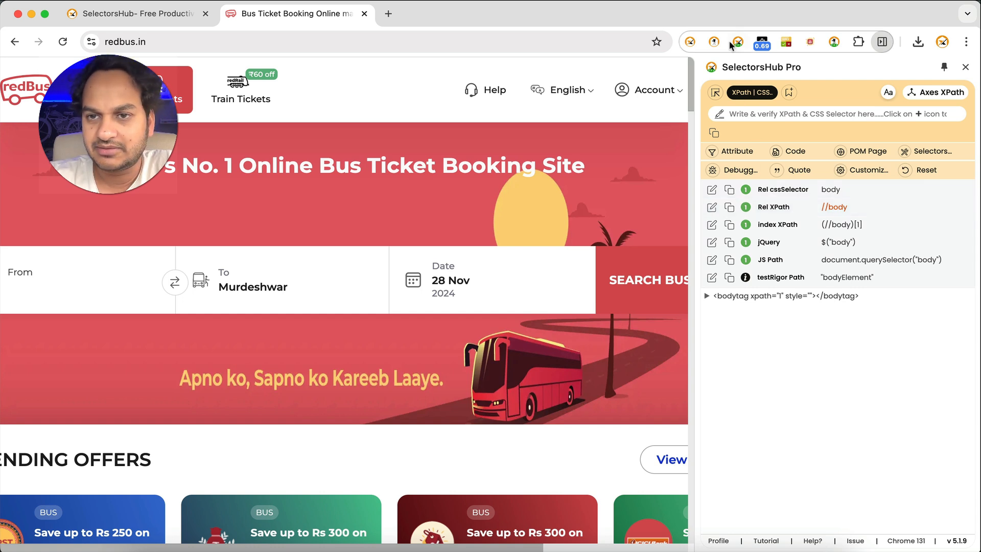
{"action": "mouse_move", "coordinate": [738, 47]}
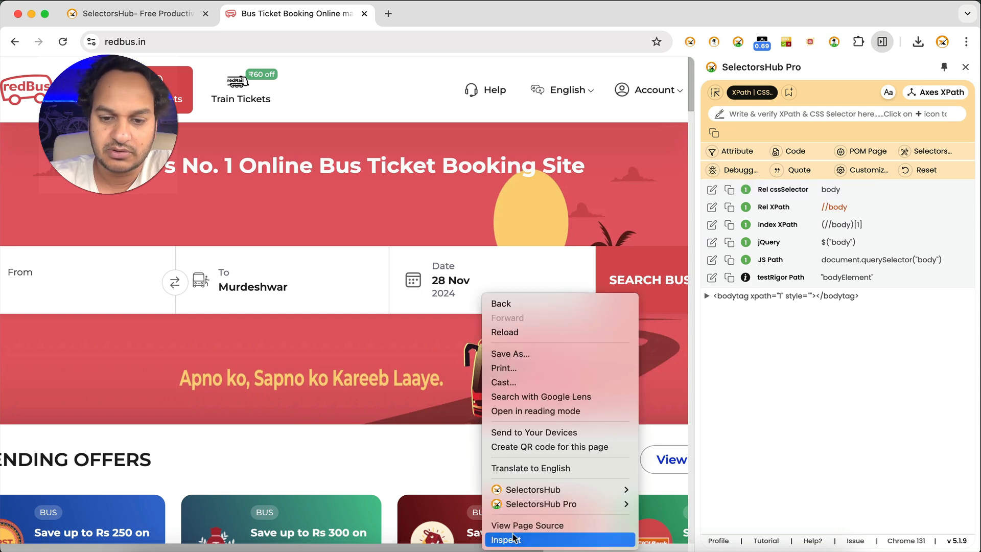
{"action": "left_click", "coordinate": [506, 539]}
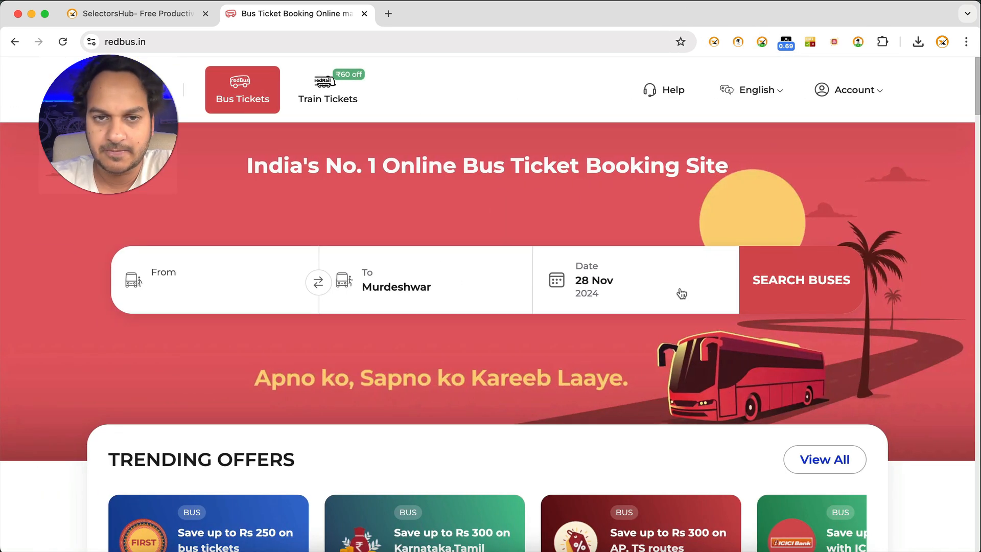
{"action": "left_click", "coordinate": [132, 14]}
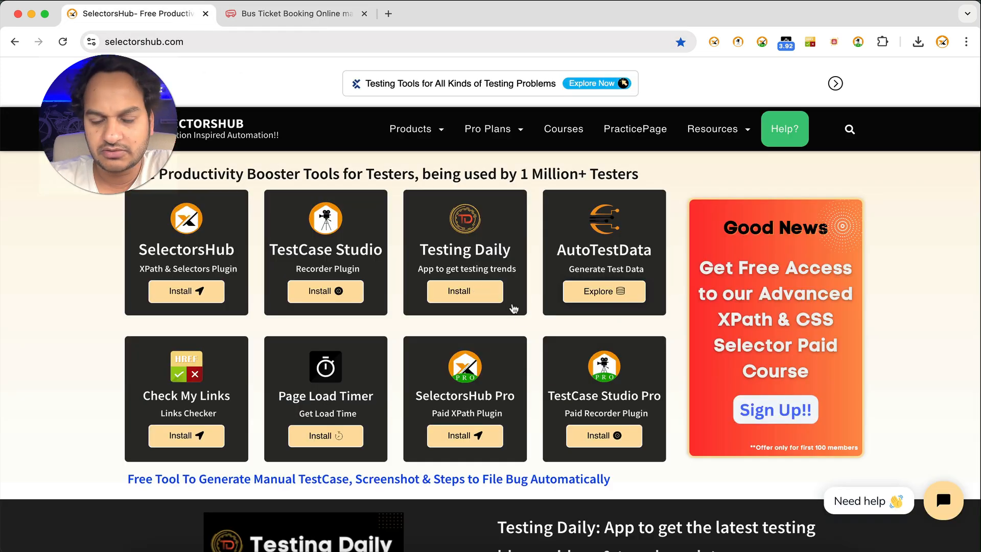